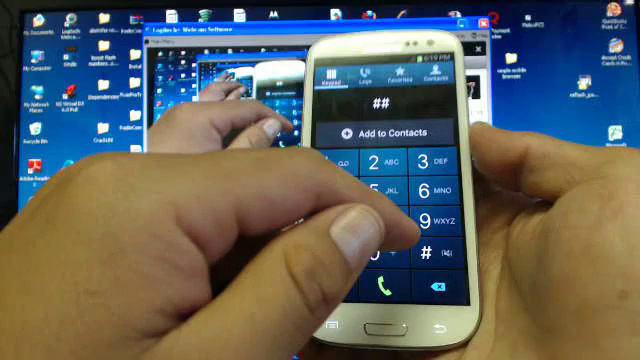
Begin dialing the ## USB-mode service code on the phone's keypad.
{"action": "left_click", "coordinate": [427, 164]}
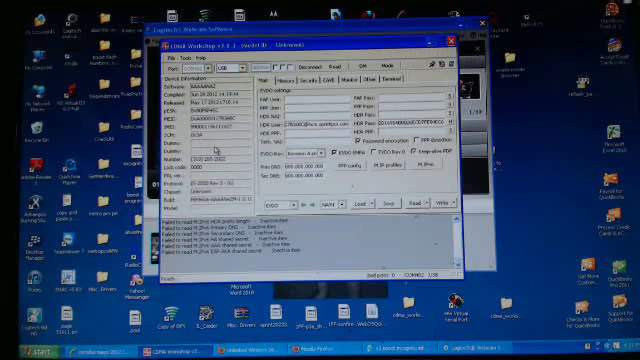
{"action": "mouse_move", "coordinate": [313, 190]}
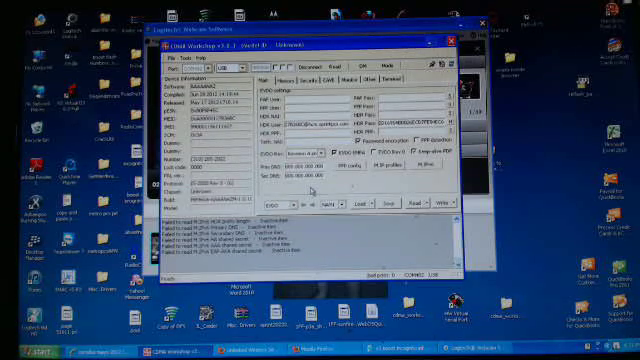